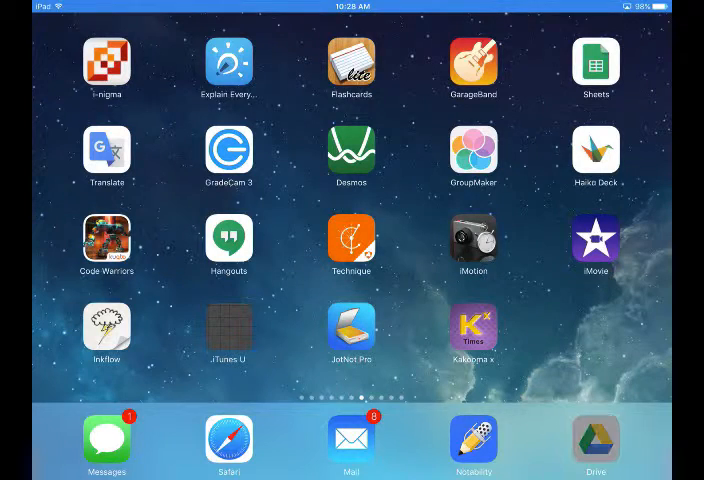
Launch Google Drive from the dock so My Drive is showing.
left_click(596, 436)
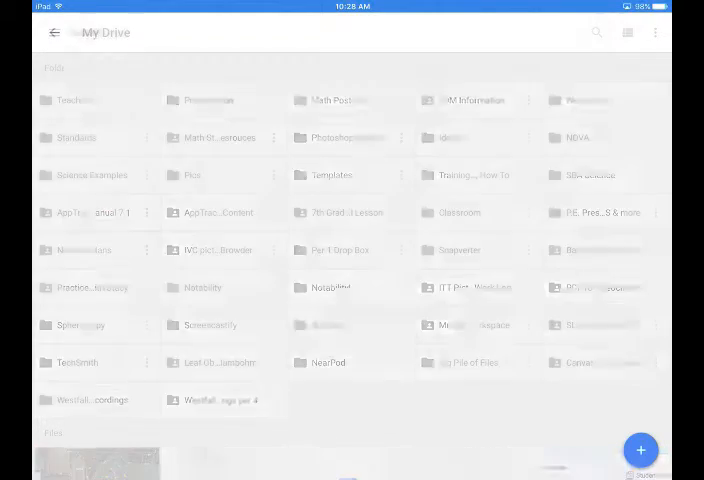
Search the drive for mp3 and bring up the actions menu for mosquito.mp3.
left_click(592, 36)
type("mp3")
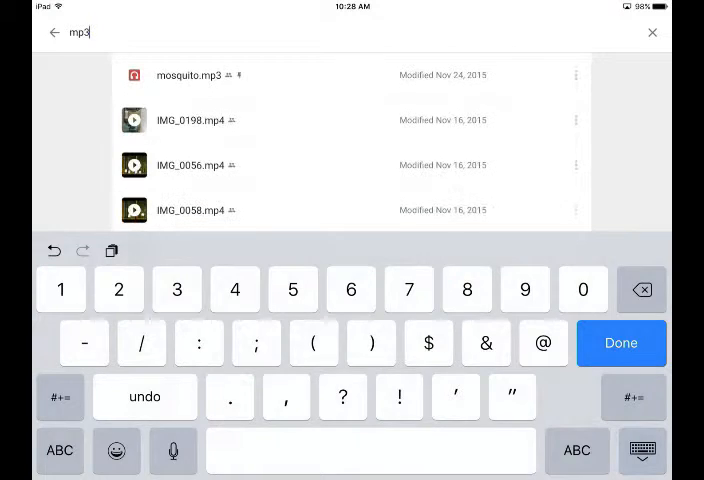
left_click(622, 344)
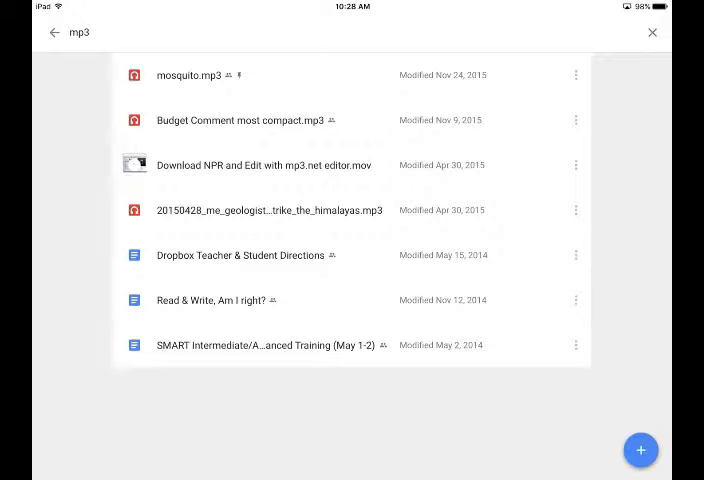
left_click(576, 74)
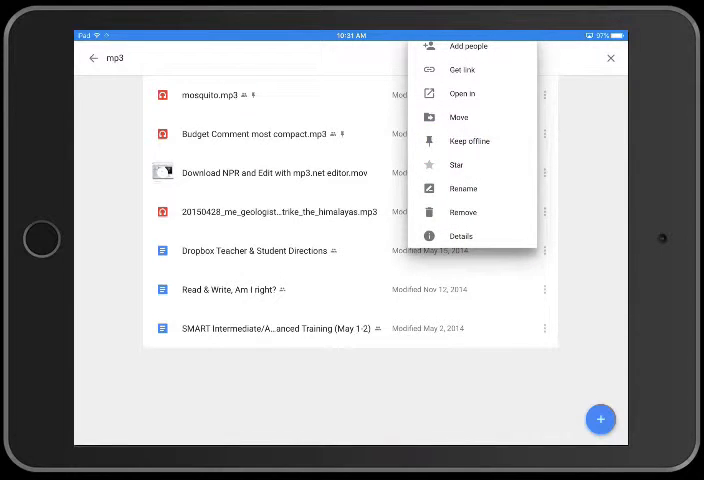
Send mosquito.mp3 to iMovie via Open in.
left_click(468, 92)
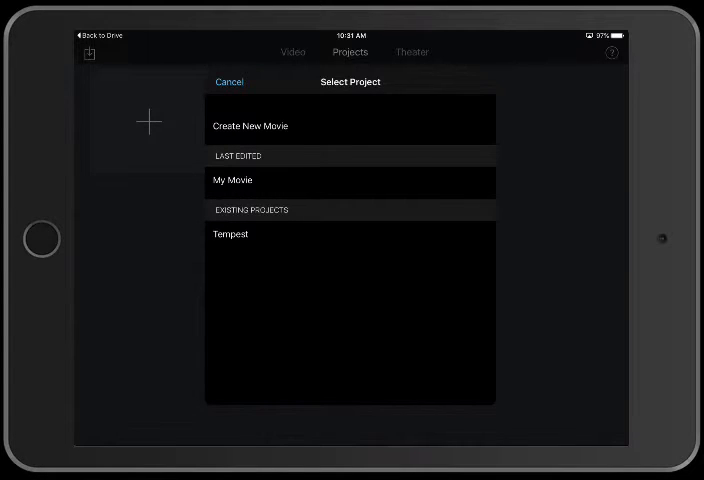
Add the audio to My Movie, the last edited project.
left_click(228, 80)
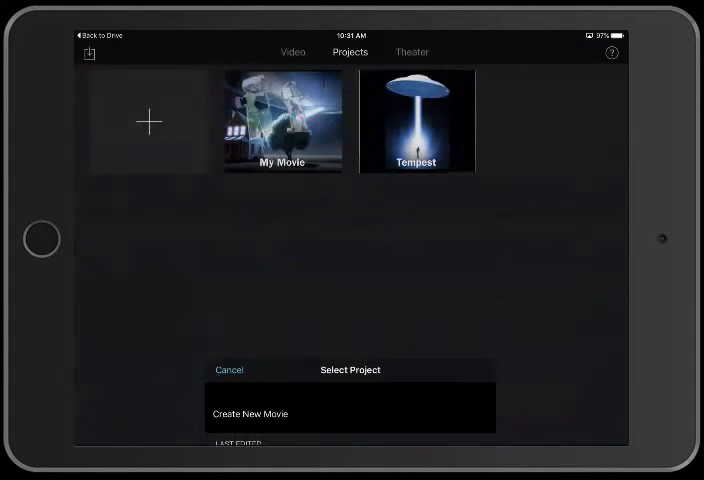